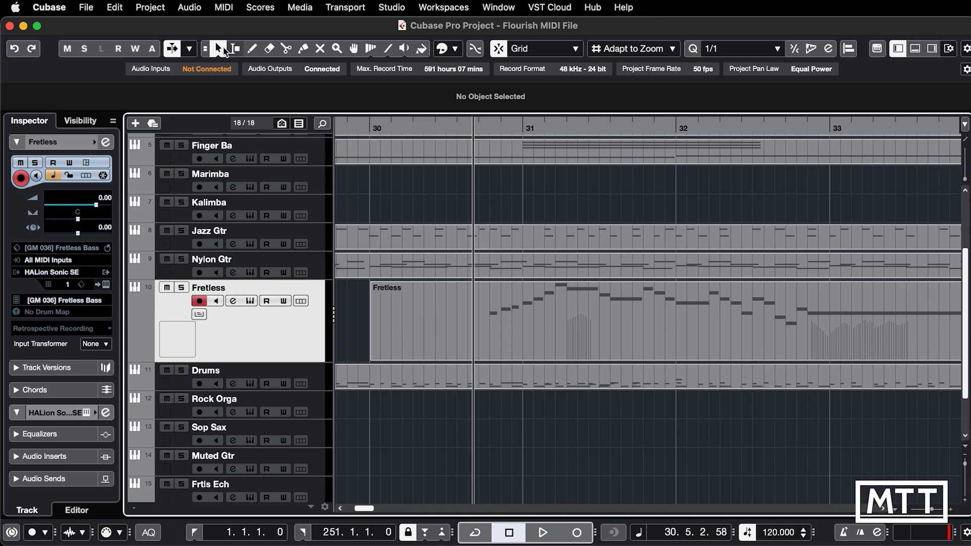
Step: Select the Fretless bass part and nudge its start edge in and back toward bar 30
click(222, 48)
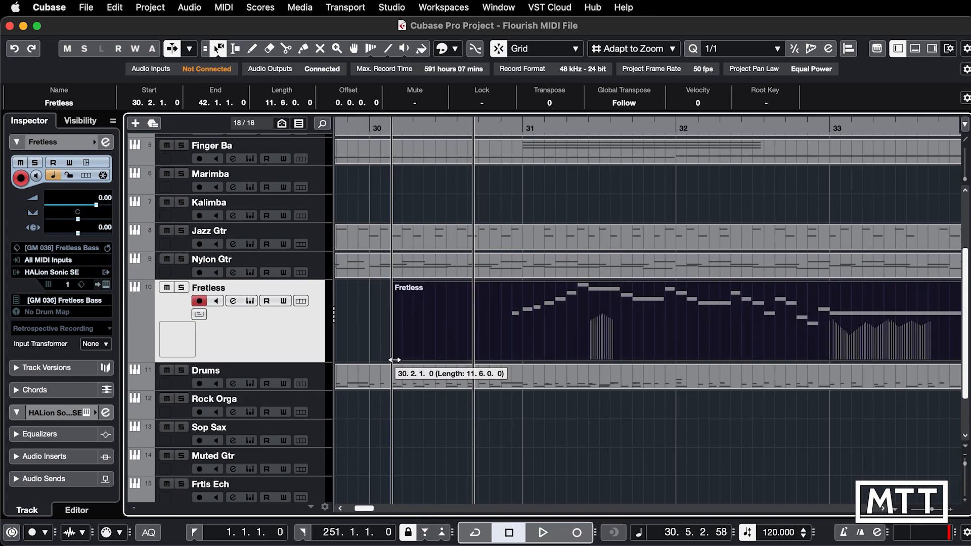
drag(396, 360, 384, 362)
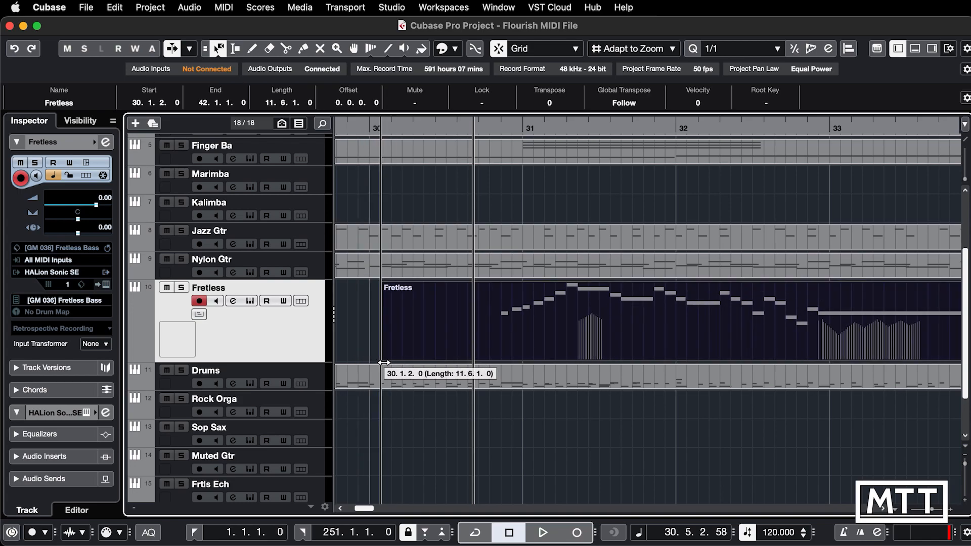
drag(384, 362, 374, 362)
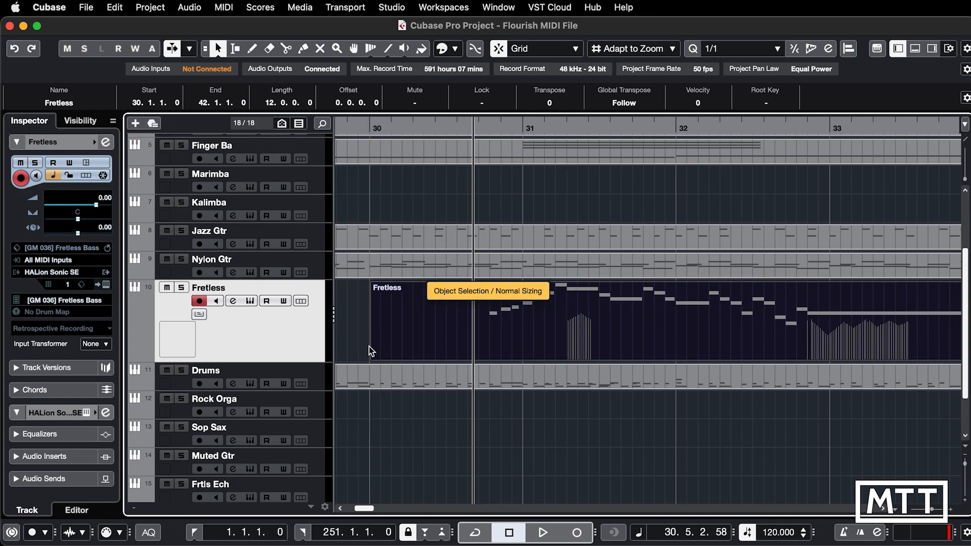
Step: Set Object Selection to Sizing Moves Contents and slip the bass notes earlier, offset 0.1.0.117, part still at bar 30
click(537, 334)
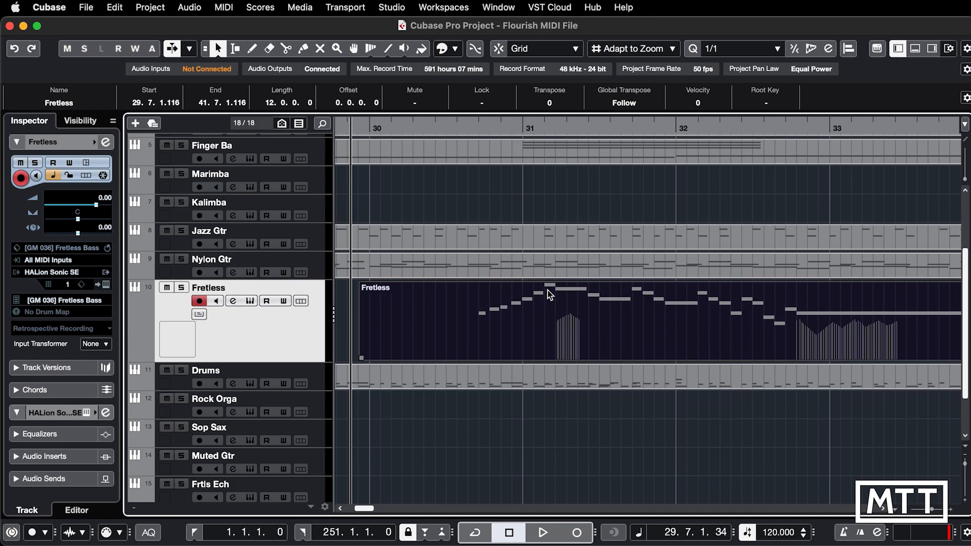
mouse_move(542, 320)
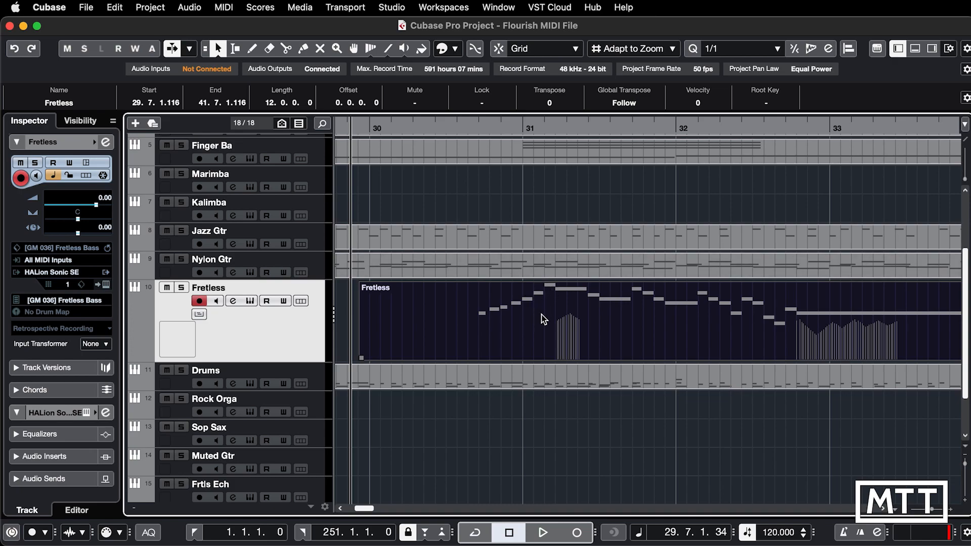
drag(542, 319, 522, 324)
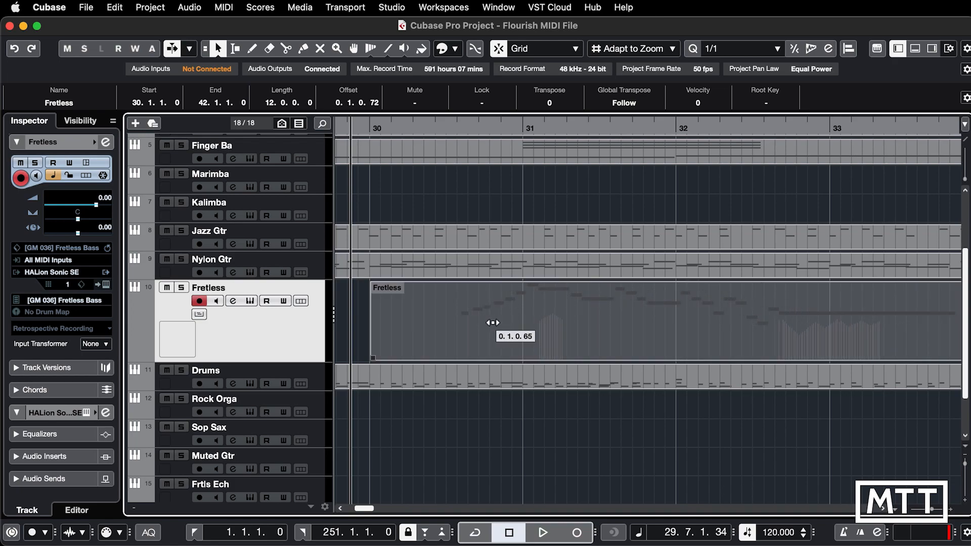
drag(490, 323, 495, 323)
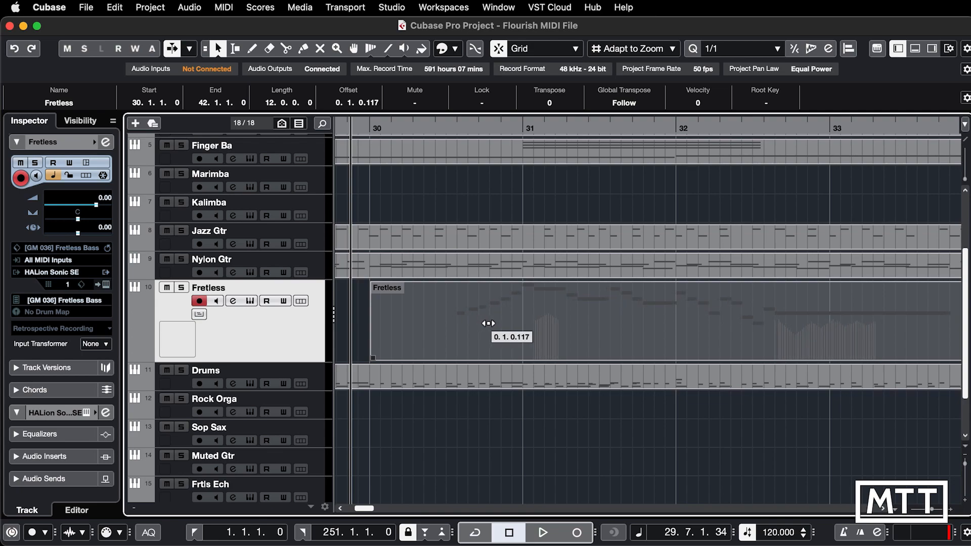